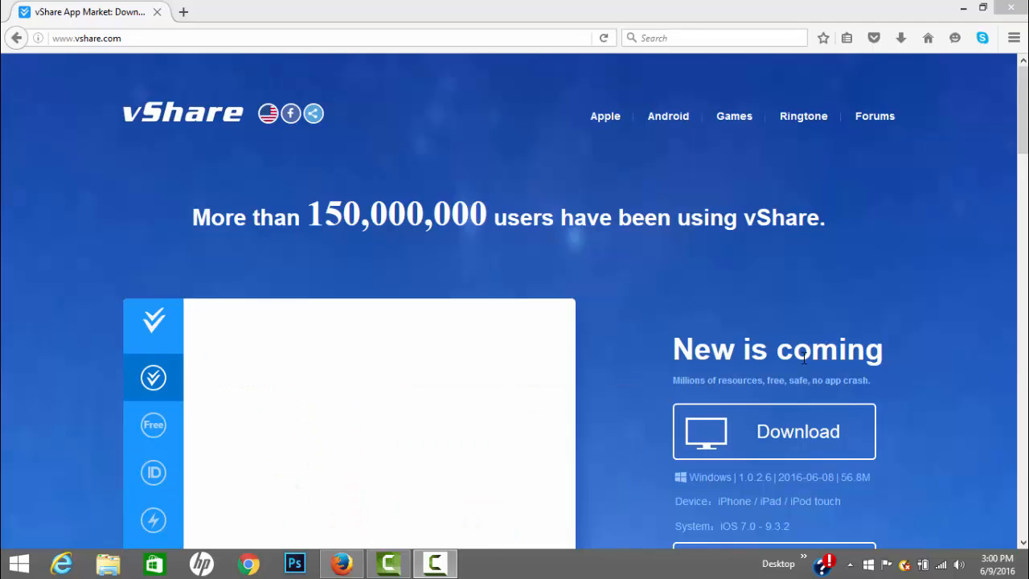
Run the downloaded vShareHelper_64bit(1).exe installer from Firefox's downloads list
{"action": "left_click", "coordinate": [153, 425]}
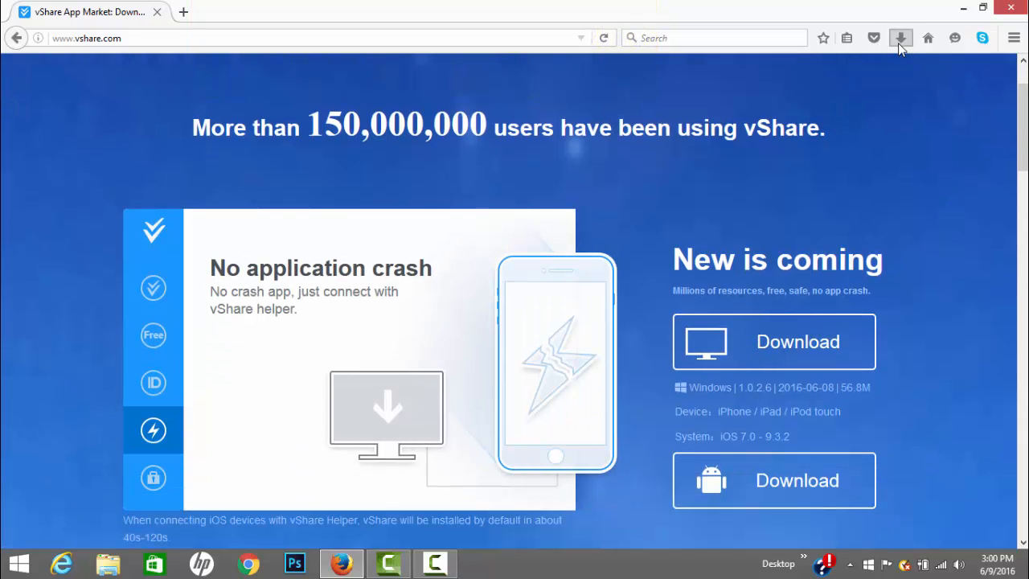
{"action": "left_click", "coordinate": [900, 39]}
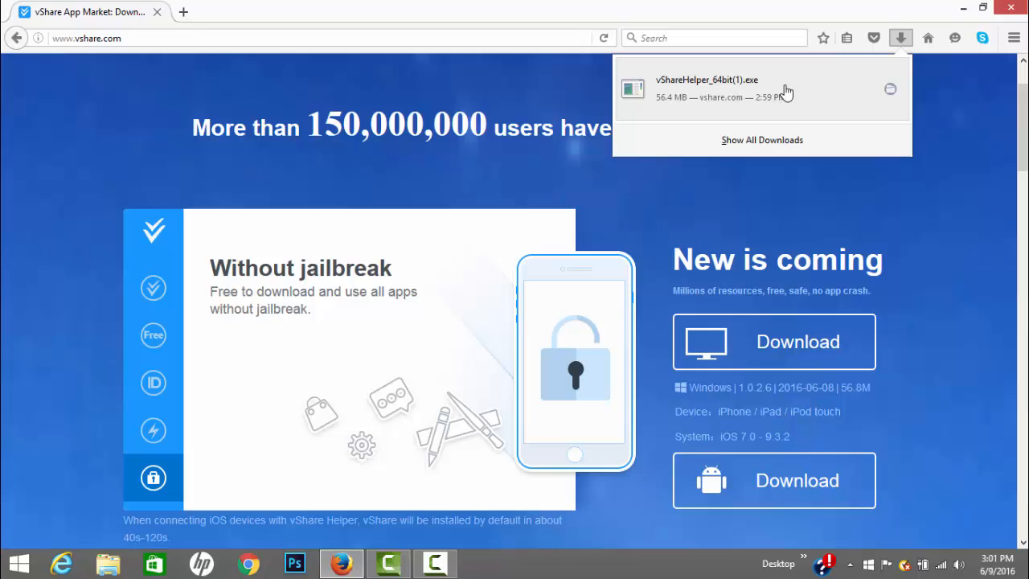
{"action": "left_click", "coordinate": [698, 95]}
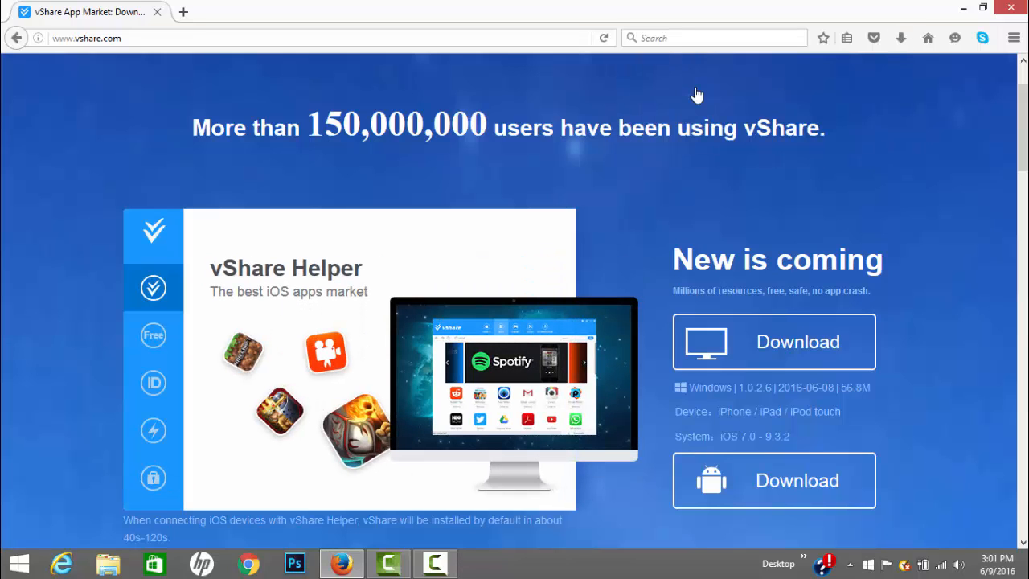
{"action": "left_click", "coordinate": [153, 336]}
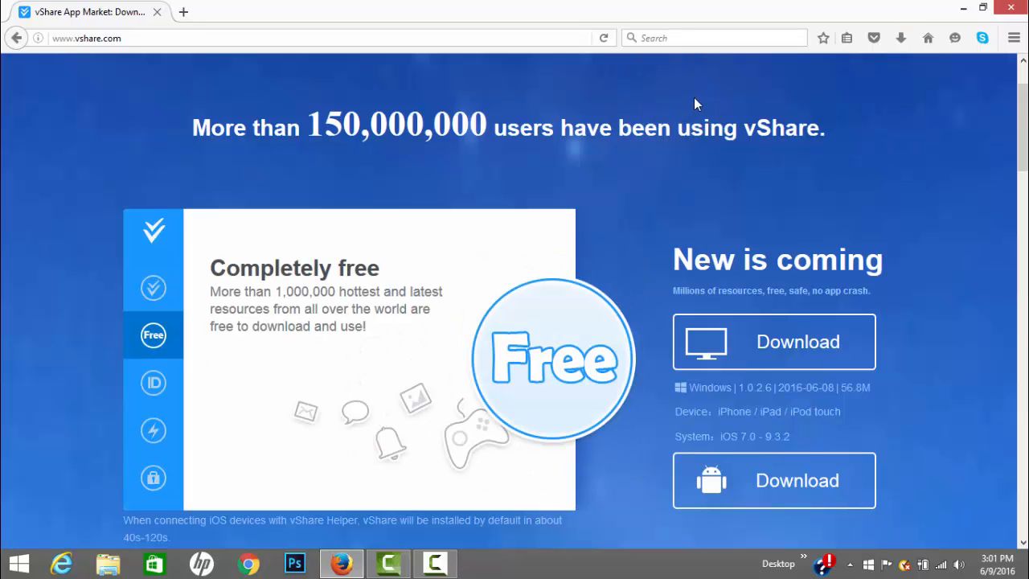
{"action": "left_click", "coordinate": [153, 382]}
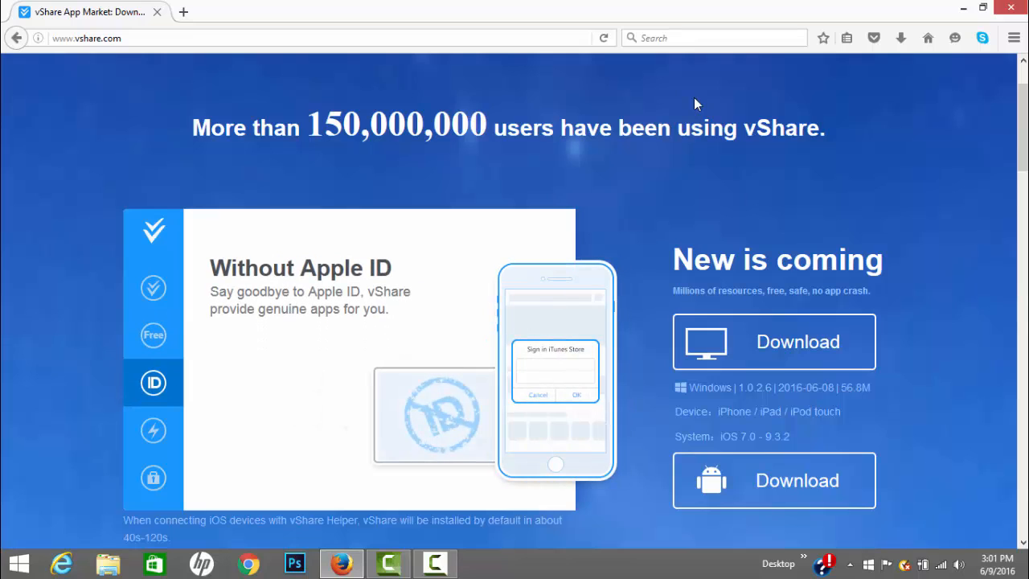
{"action": "left_click", "coordinate": [153, 429]}
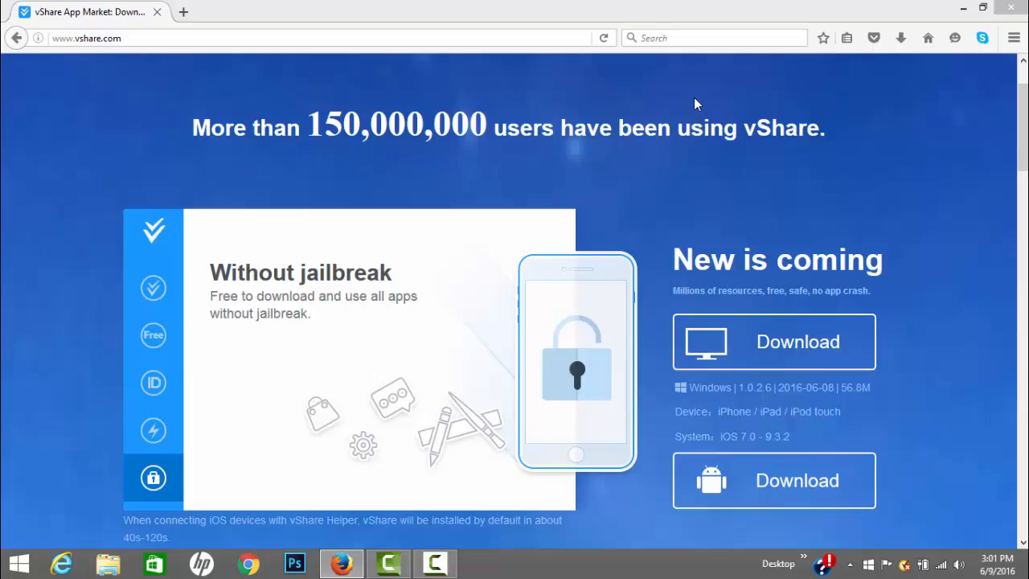
{"action": "left_click", "coordinate": [773, 341]}
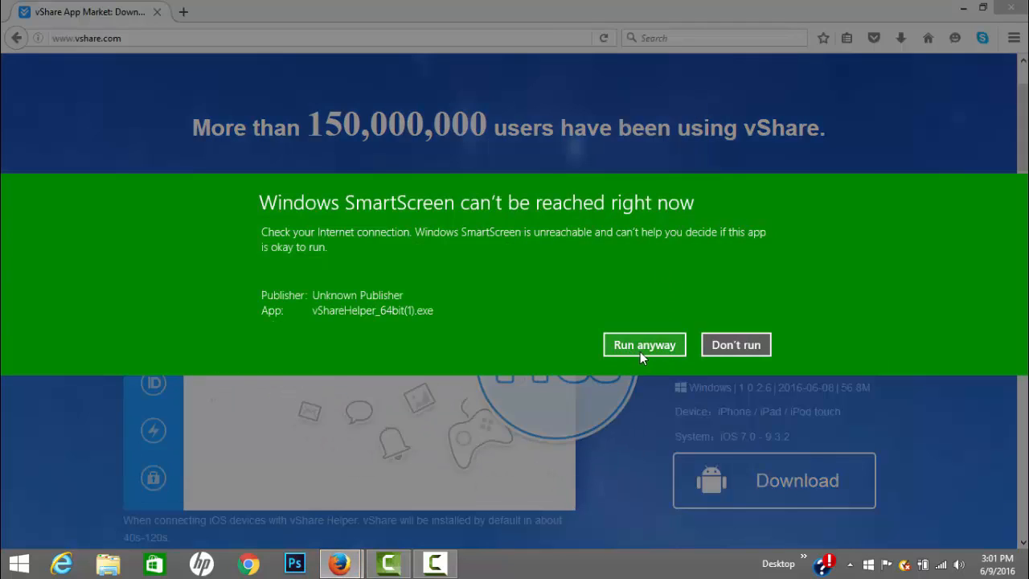
Let the unverified installer run anyway, reaching the vShare Helper setup window
{"action": "left_click", "coordinate": [643, 344]}
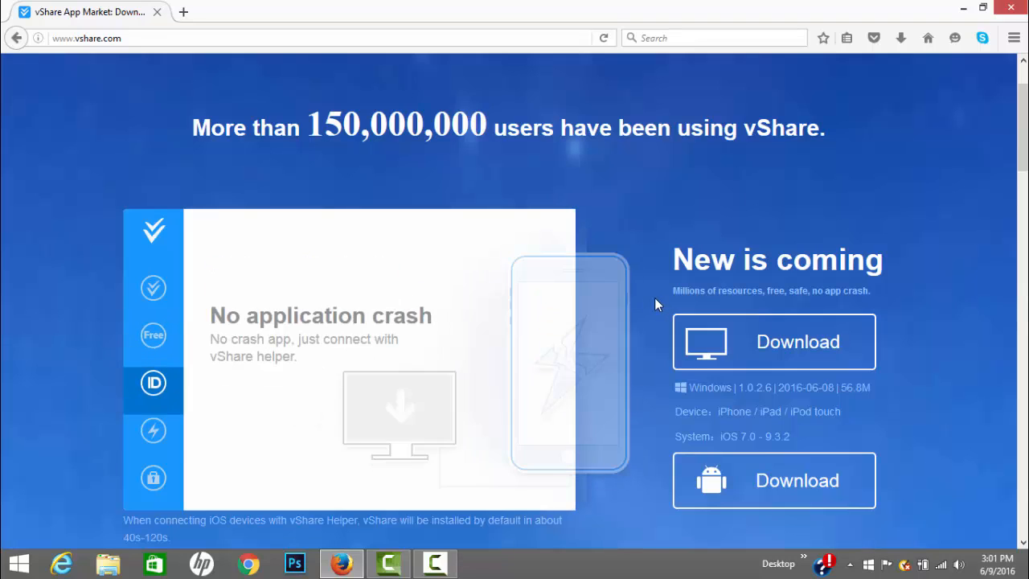
{"action": "left_click", "coordinate": [153, 431]}
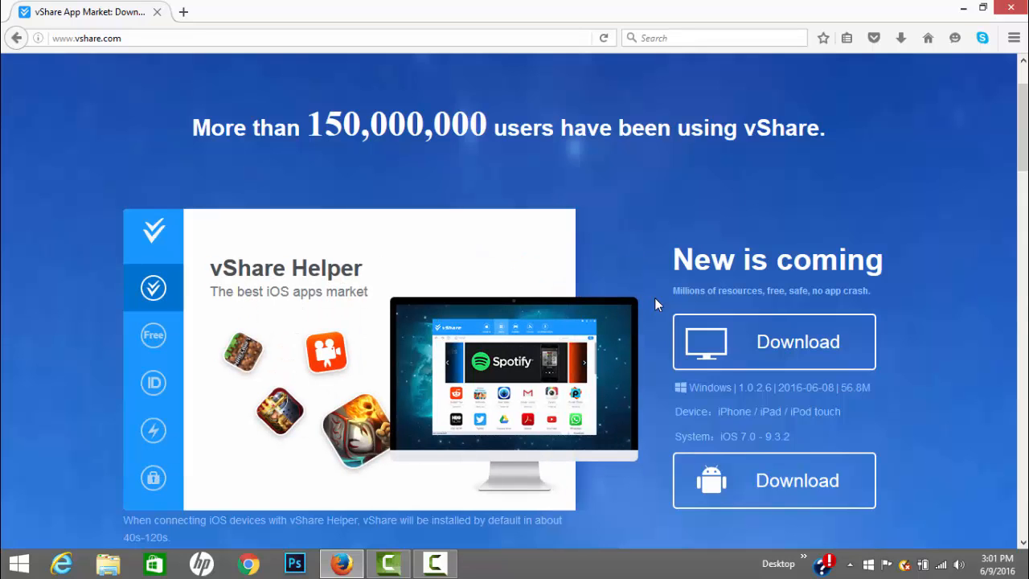
{"action": "left_click", "coordinate": [153, 336]}
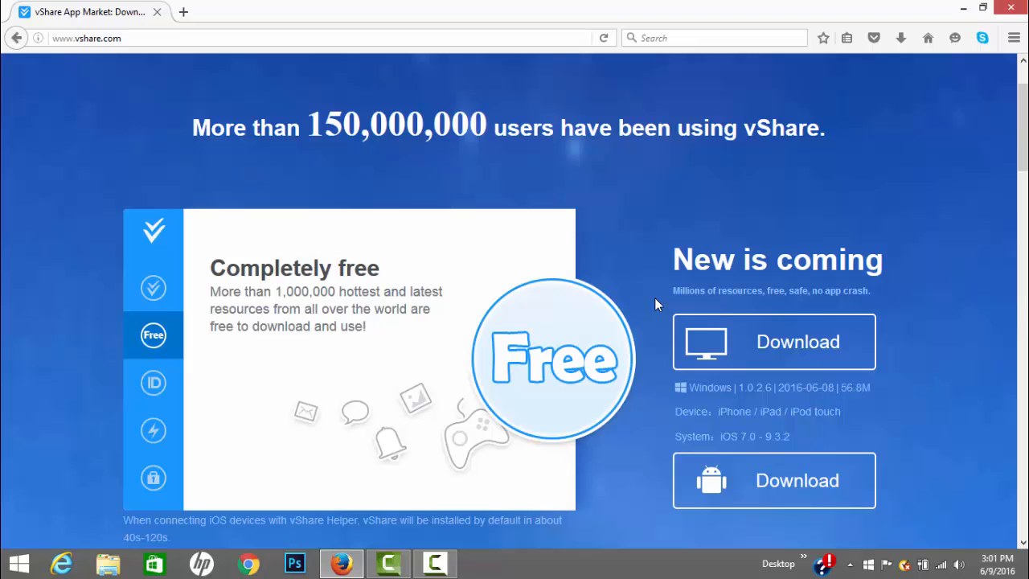
{"action": "left_click", "coordinate": [153, 477]}
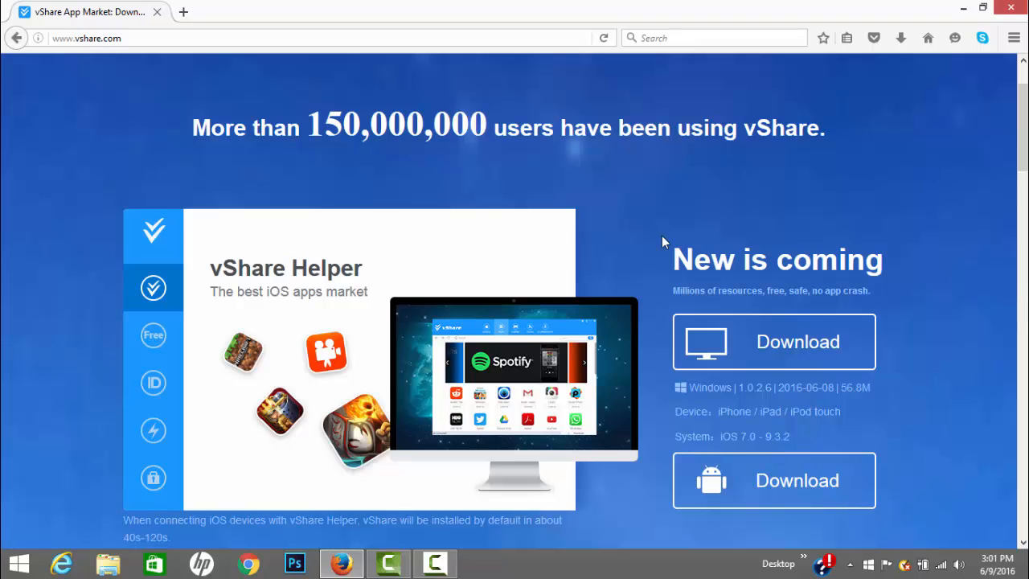
{"action": "left_click", "coordinate": [153, 336]}
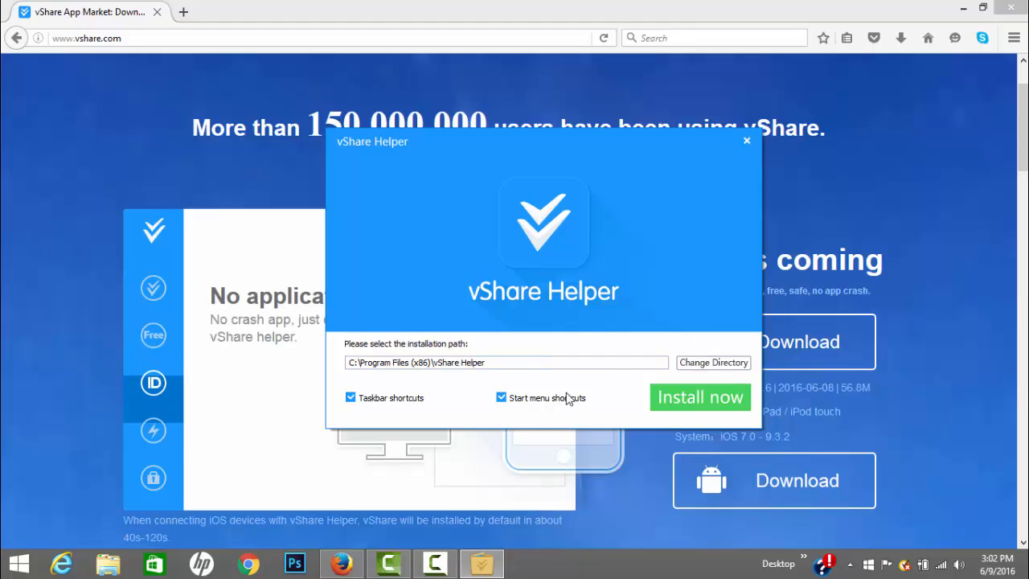
Install vShare Helper with the default path and shortcut options
{"action": "left_click", "coordinate": [699, 395]}
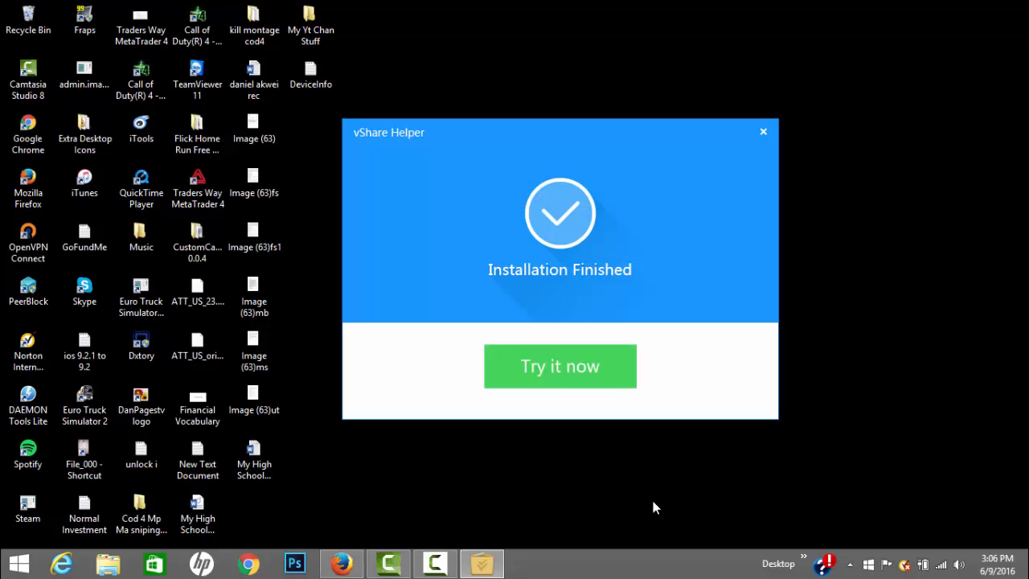
Launch vShare Helper from the Installation Finished screen via 'Try it now'
{"action": "left_click", "coordinate": [763, 132]}
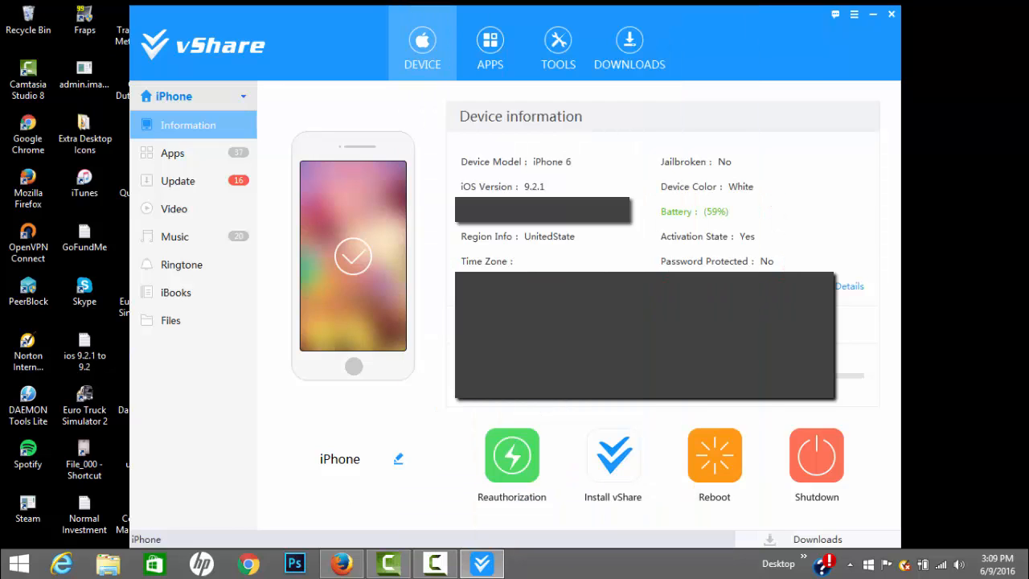
{"action": "mouse_move", "coordinate": [634, 255]}
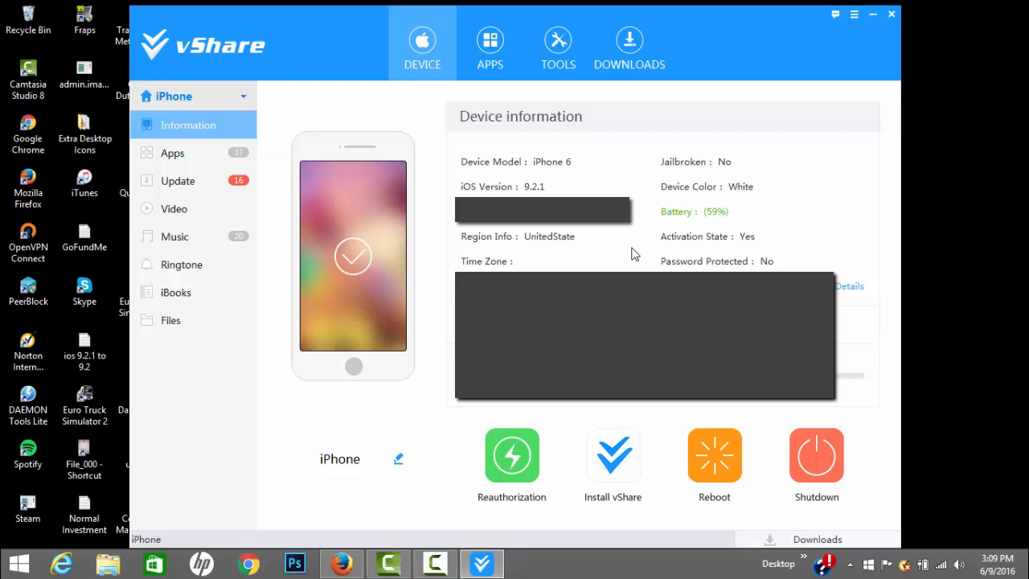
{"action": "mouse_move", "coordinate": [614, 244]}
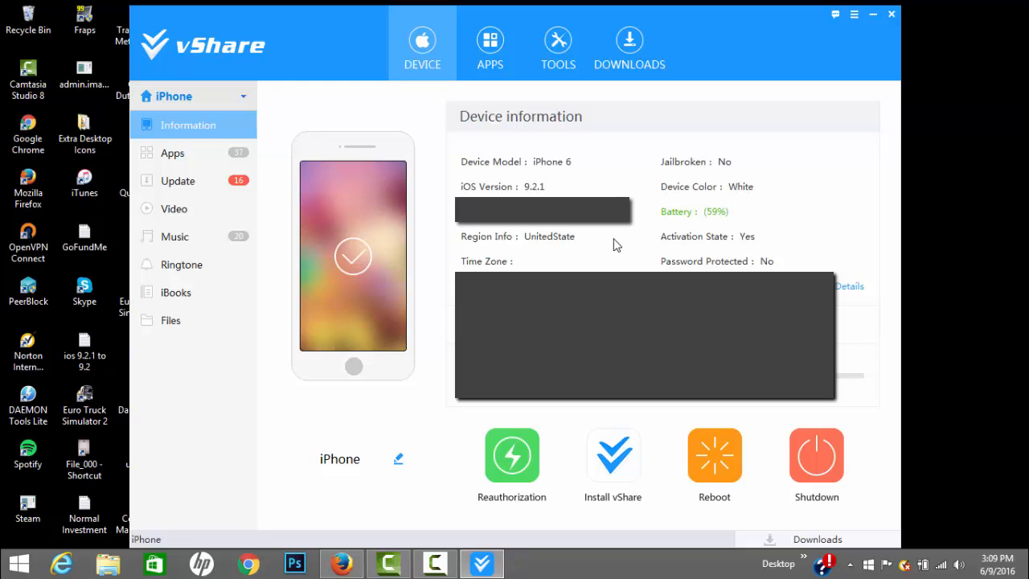
{"action": "mouse_move", "coordinate": [434, 407]}
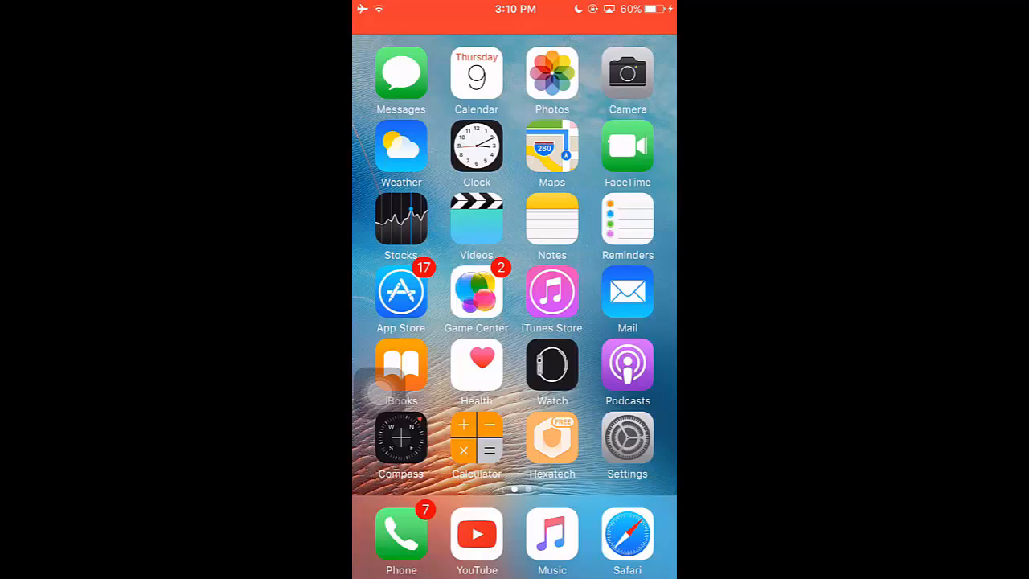
Launch the vShare SE app on the iPhone and enter its store
{"action": "scroll", "scroll_direction": "left", "scroll_amount": 3}
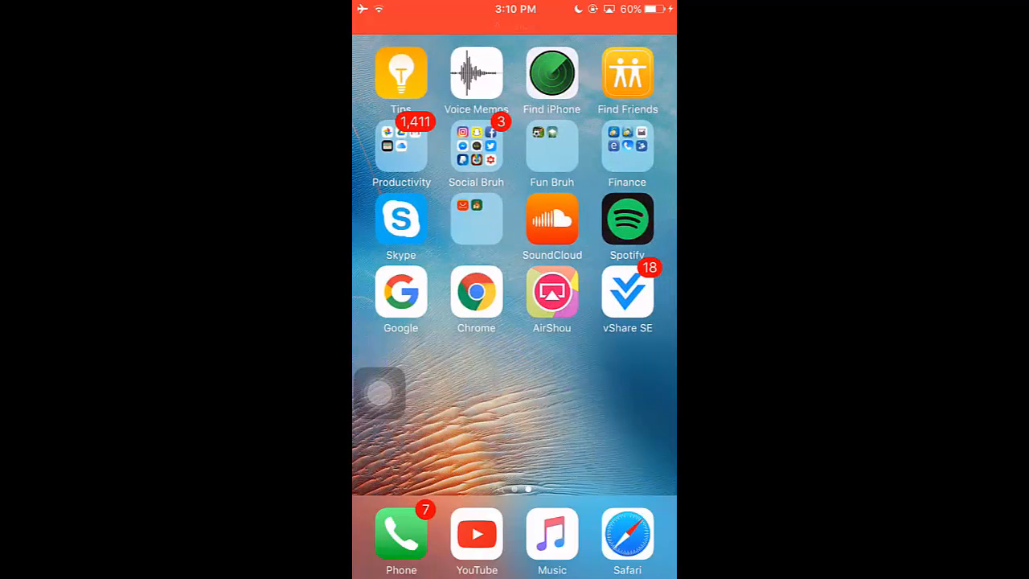
{"action": "left_click", "coordinate": [627, 293]}
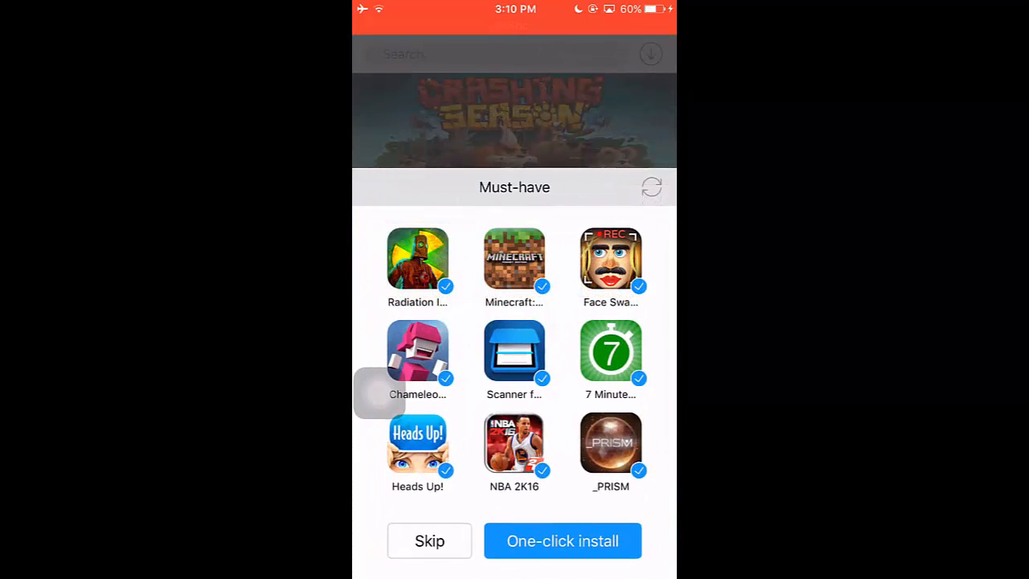
{"action": "left_click", "coordinate": [429, 540]}
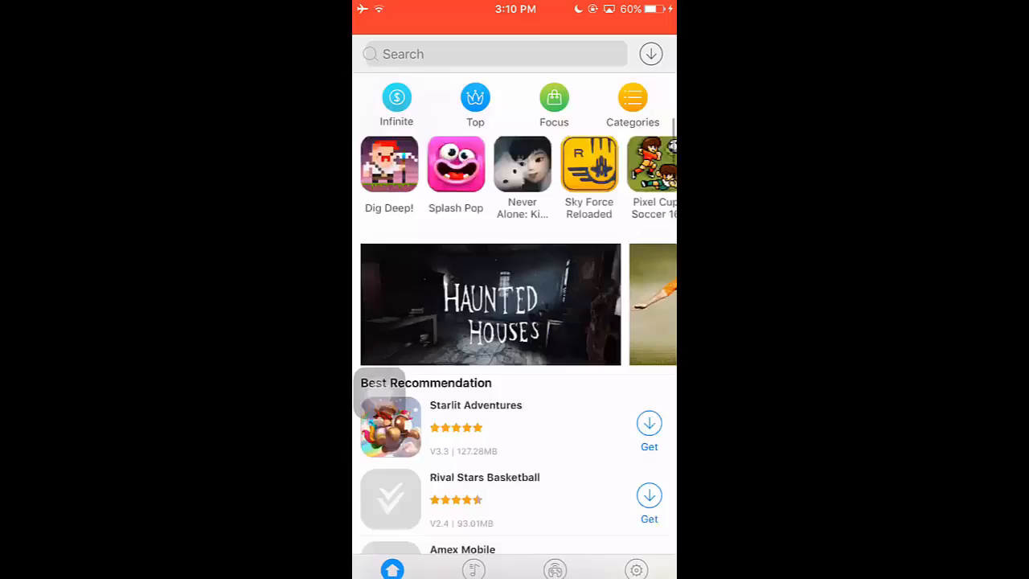
Swipe down the home feed to the Relaxing Games collection listing You Must Build A Boat
{"action": "scroll", "scroll_direction": "down", "scroll_amount": 3}
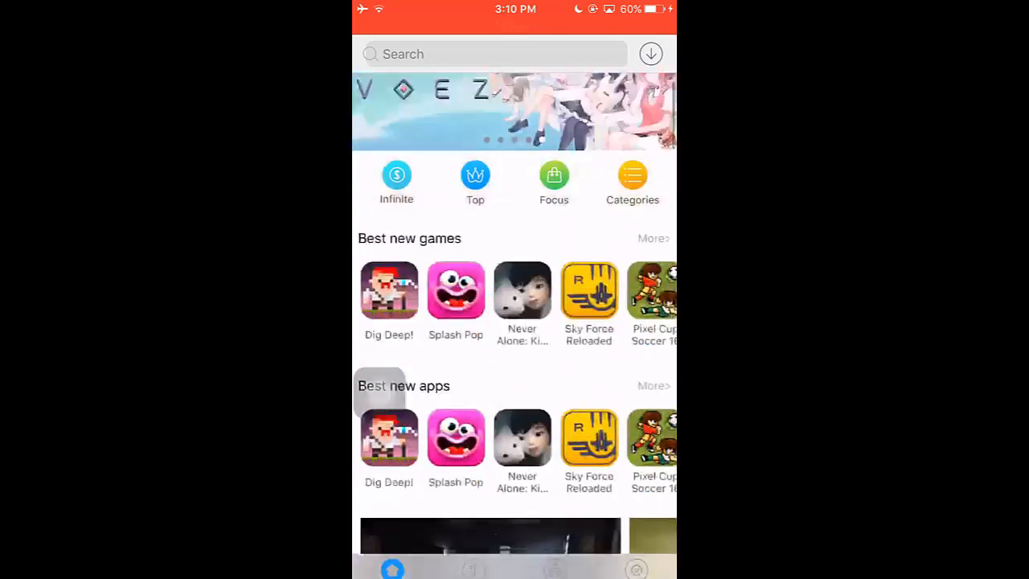
{"action": "scroll", "scroll_direction": "down", "scroll_amount": 3}
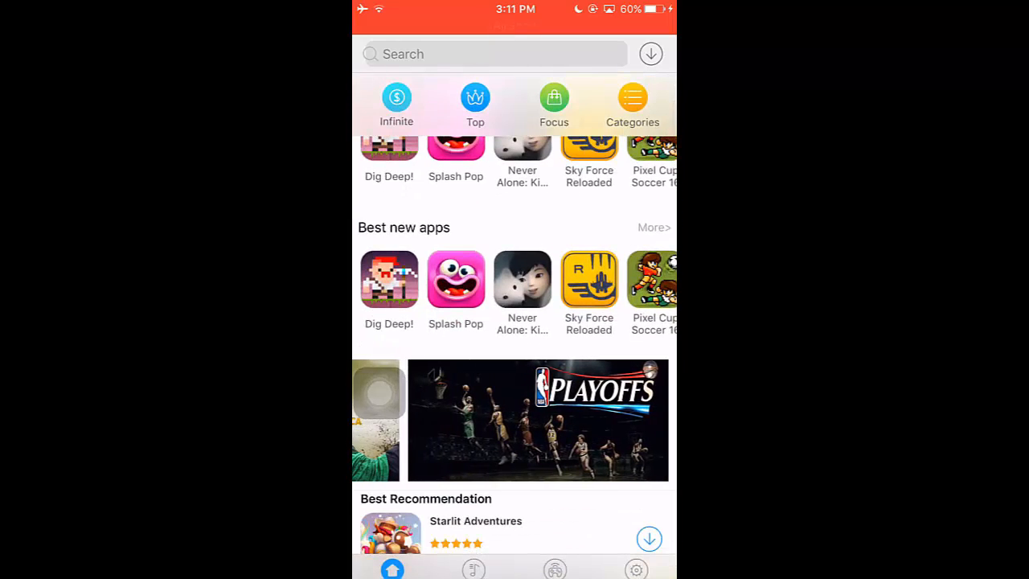
{"action": "scroll", "scroll_direction": "down", "scroll_amount": 3}
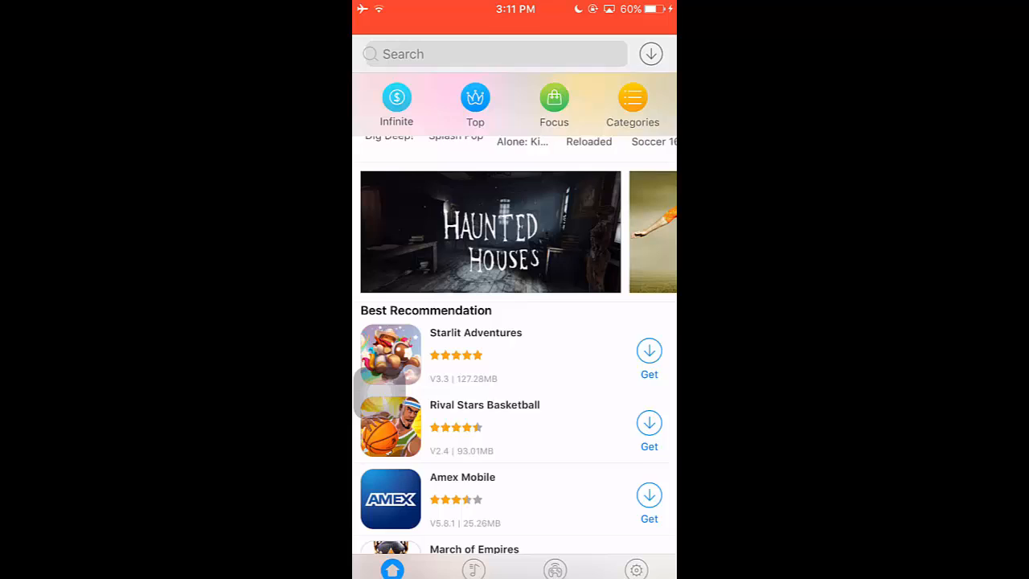
{"action": "scroll", "scroll_direction": "down", "scroll_amount": 3}
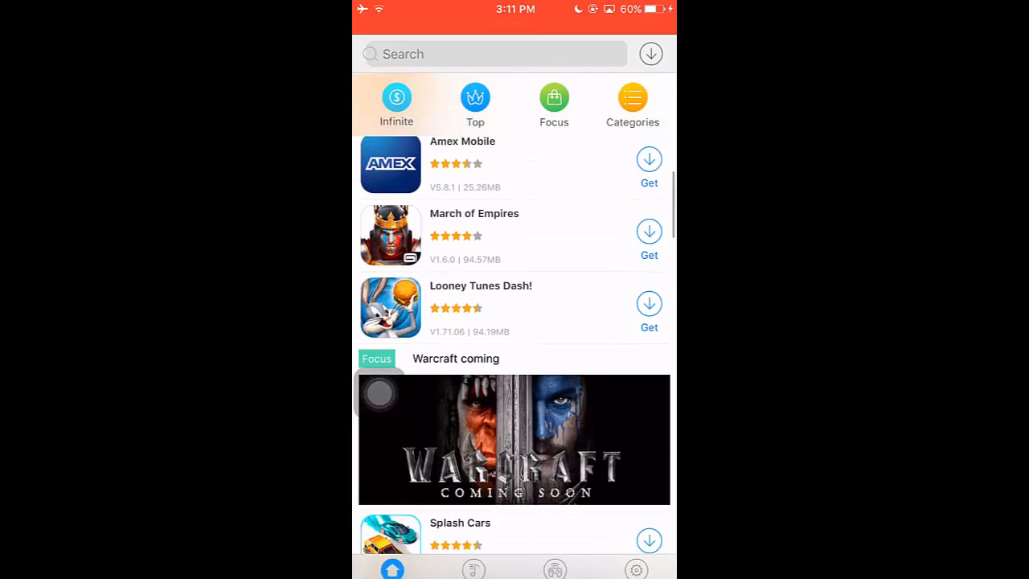
{"action": "scroll", "scroll_direction": "down", "scroll_amount": 3}
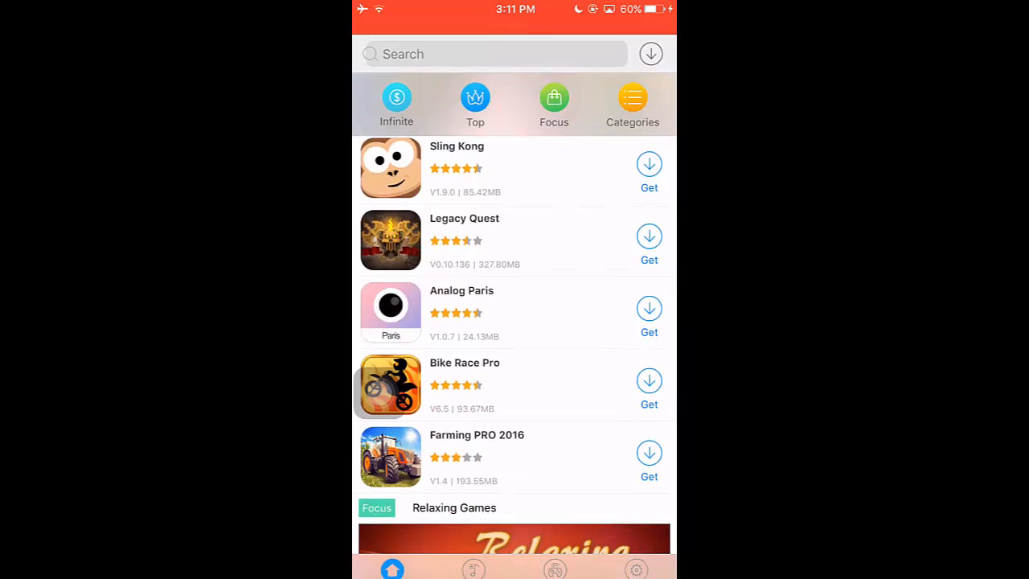
{"action": "scroll", "scroll_direction": "down", "scroll_amount": 3}
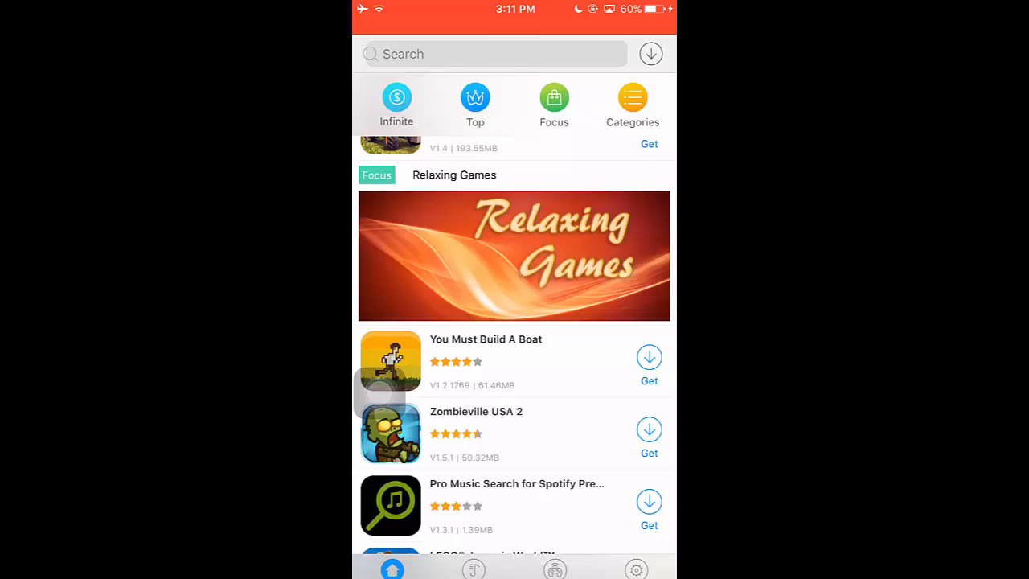
Get You Must Build A Boat, approve its installation prompt, and return to the home screen
{"action": "left_click", "coordinate": [649, 357]}
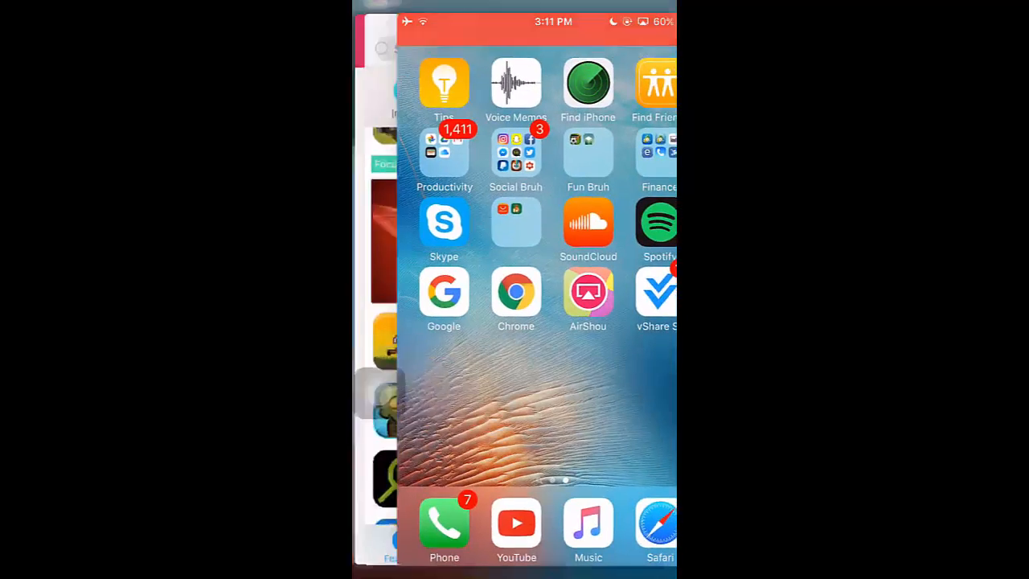
{"action": "left_click", "coordinate": [656, 290]}
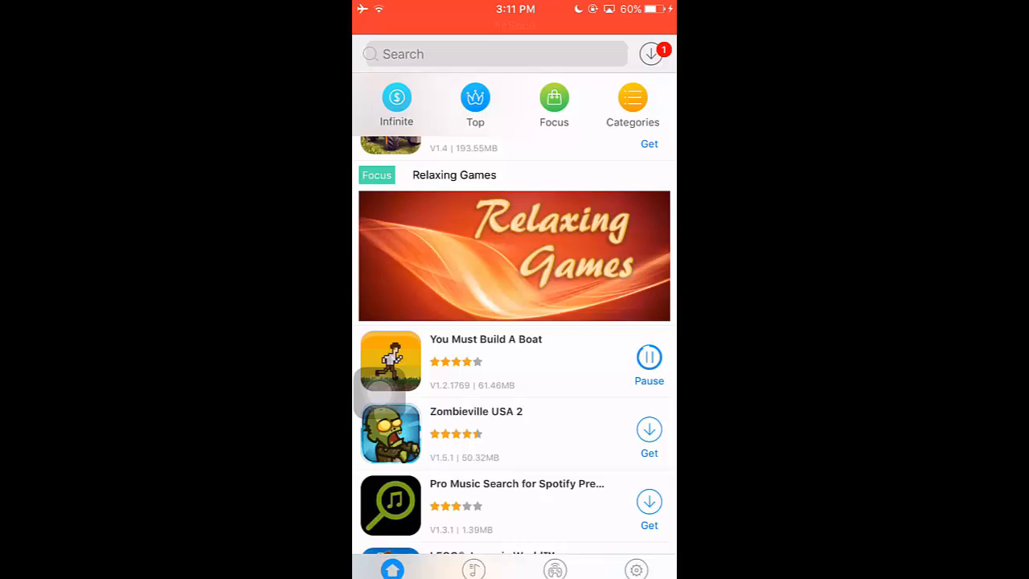
{"action": "left_click", "coordinate": [649, 357]}
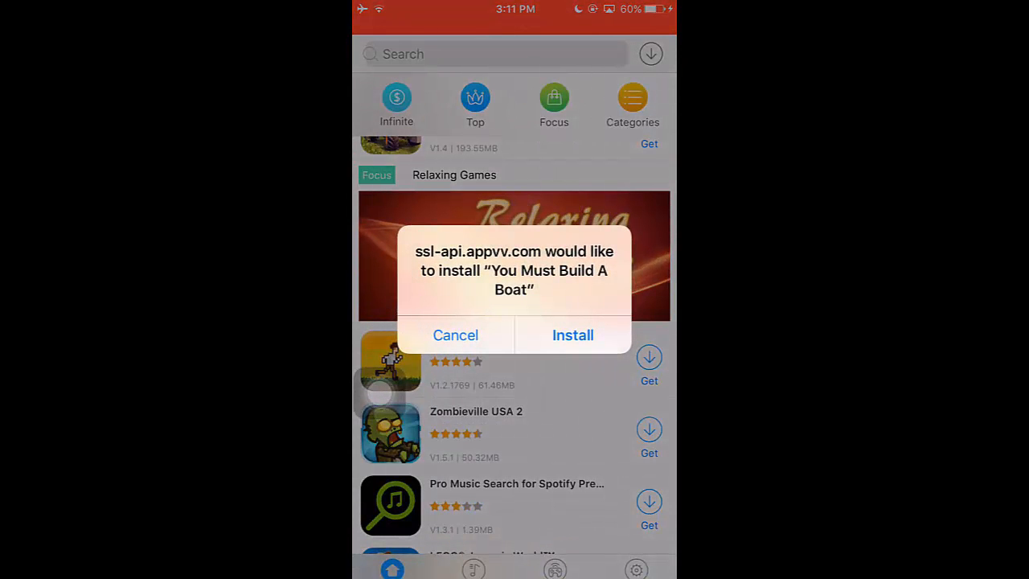
{"action": "left_click", "coordinate": [455, 336]}
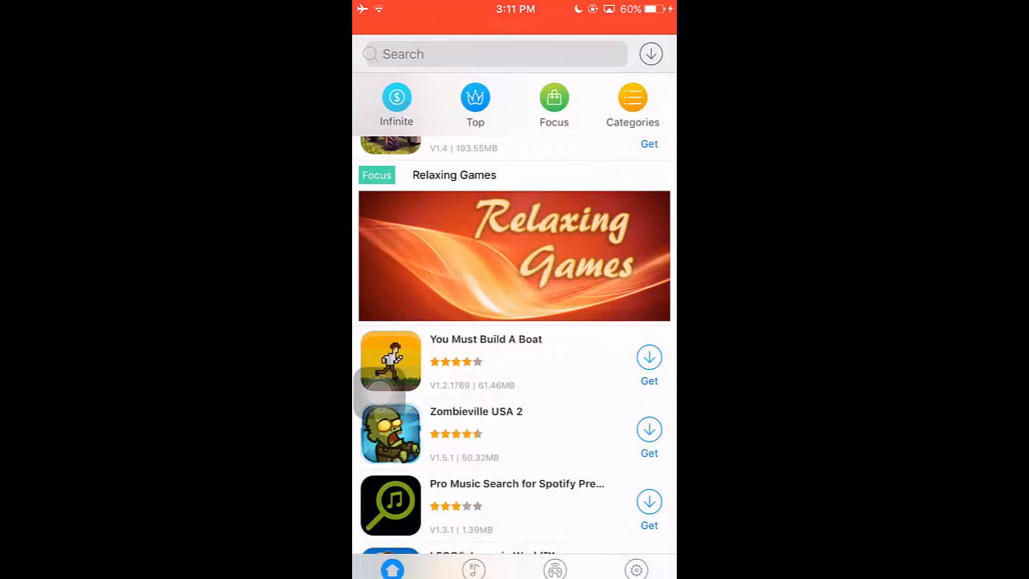
{"action": "key", "text": "home"}
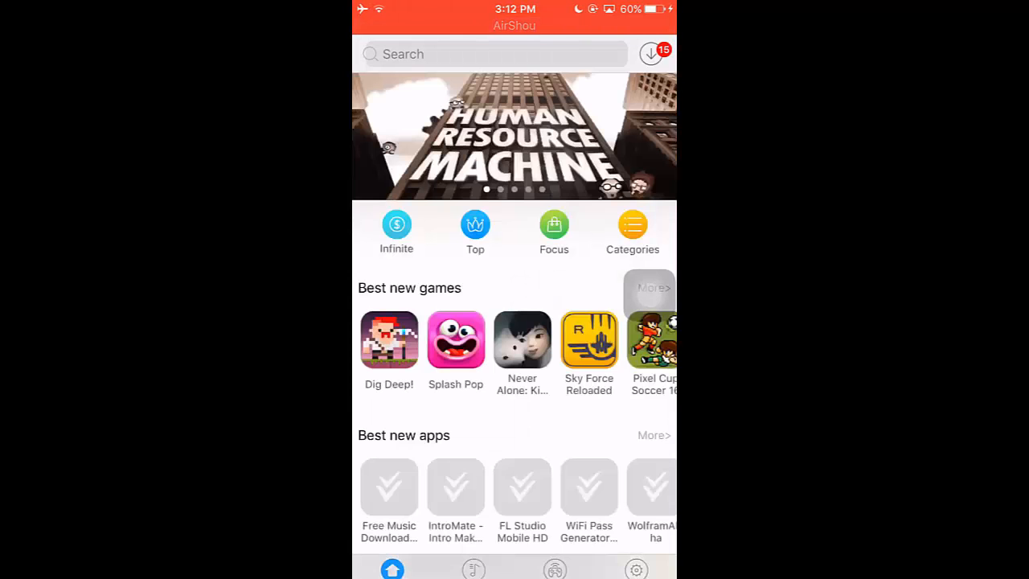
{"action": "scroll", "scroll_direction": "down", "scroll_amount": 3}
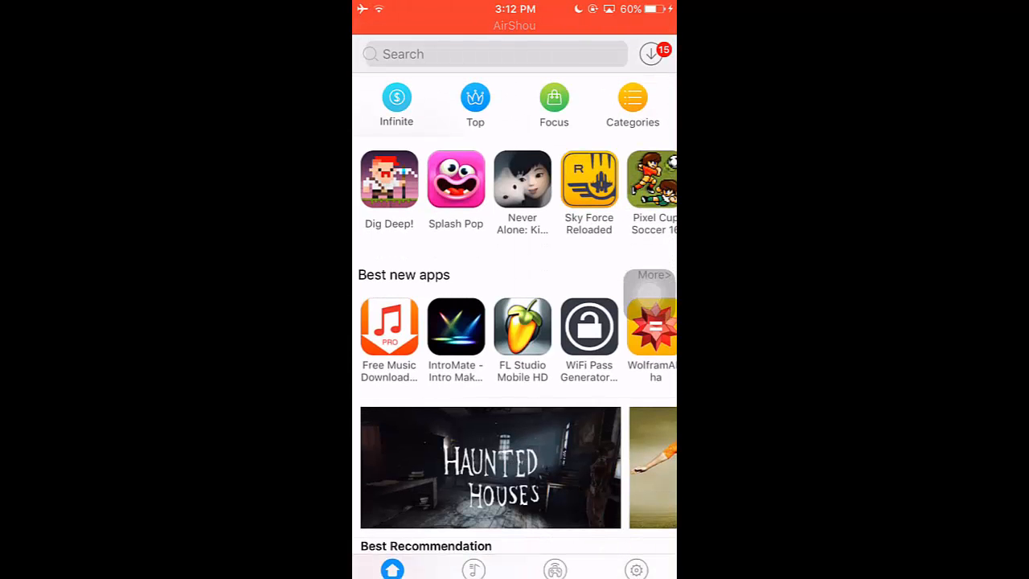
{"action": "scroll", "scroll_direction": "down", "scroll_amount": 3}
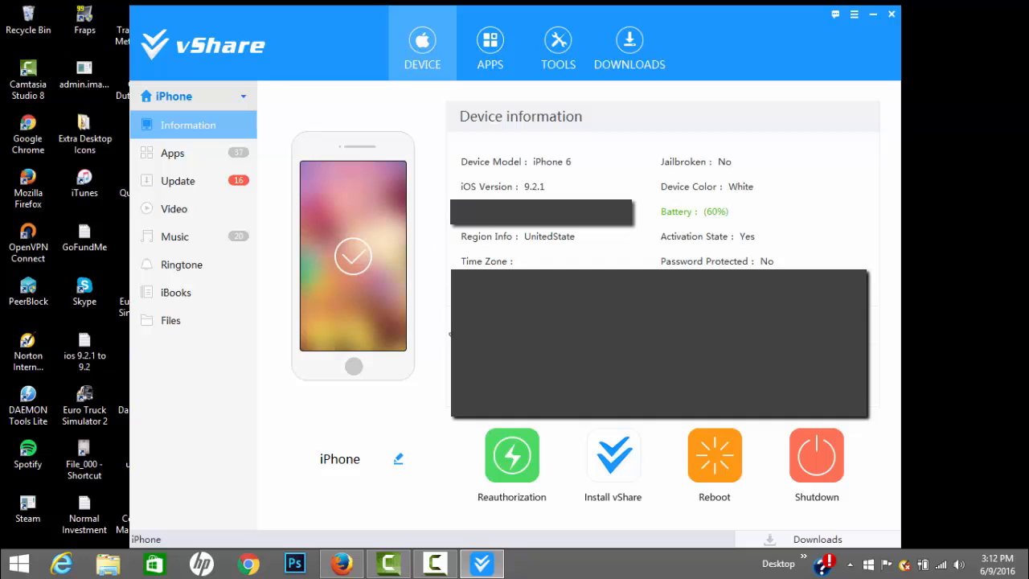
{"action": "mouse_move", "coordinate": [394, 222]}
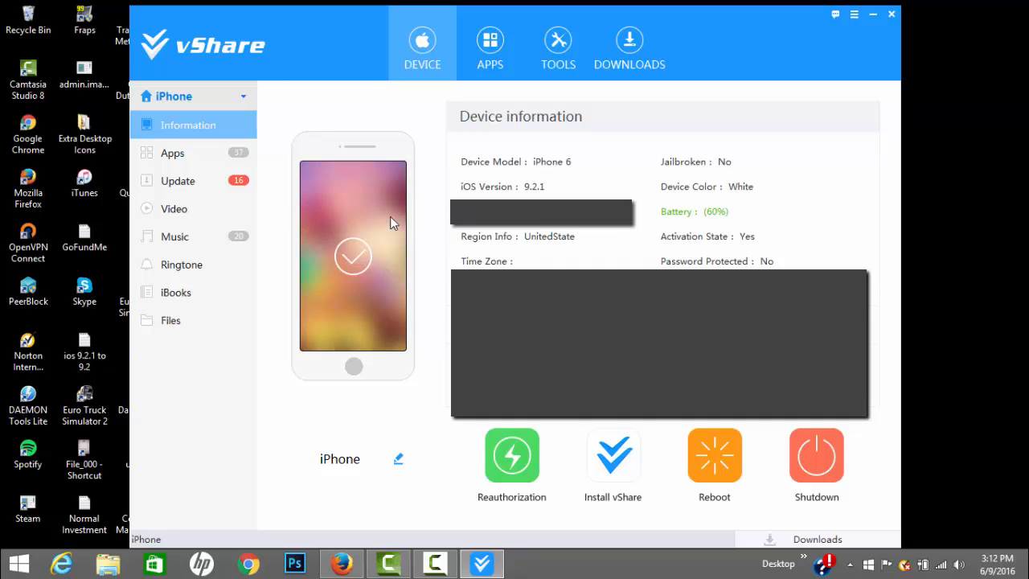
{"action": "mouse_move", "coordinate": [394, 235]}
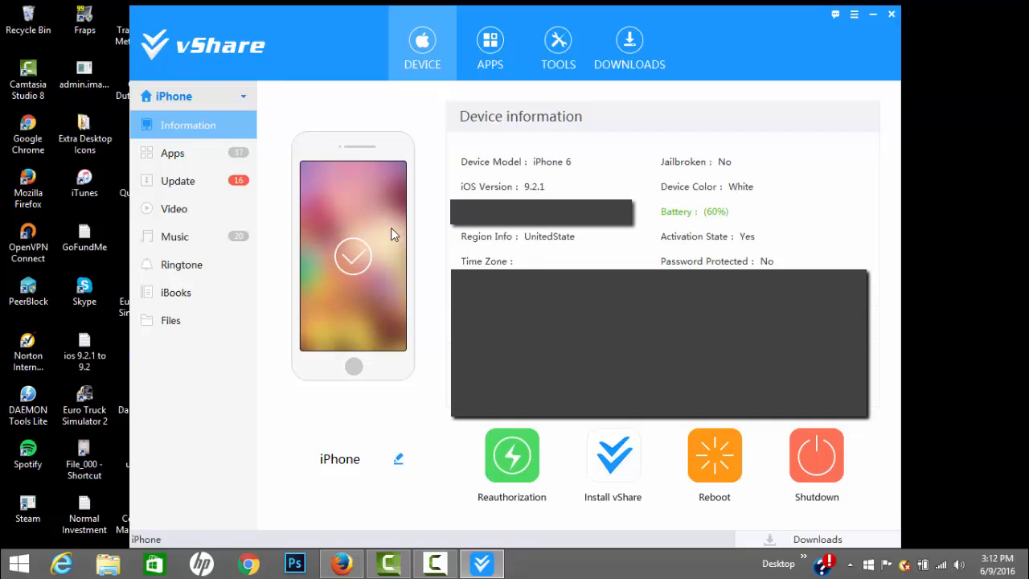
{"action": "mouse_move", "coordinate": [201, 180]}
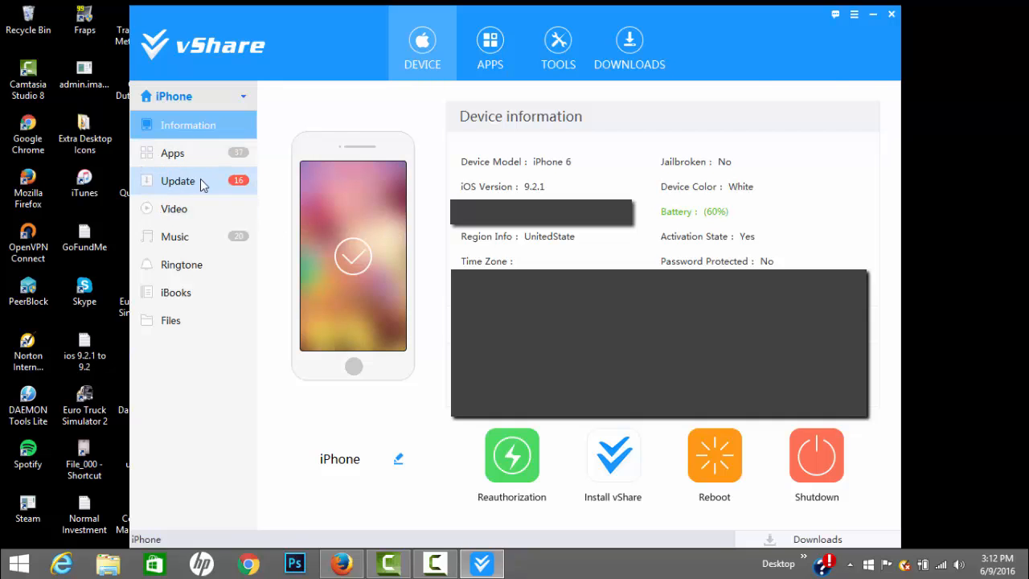
{"action": "left_click", "coordinate": [177, 180]}
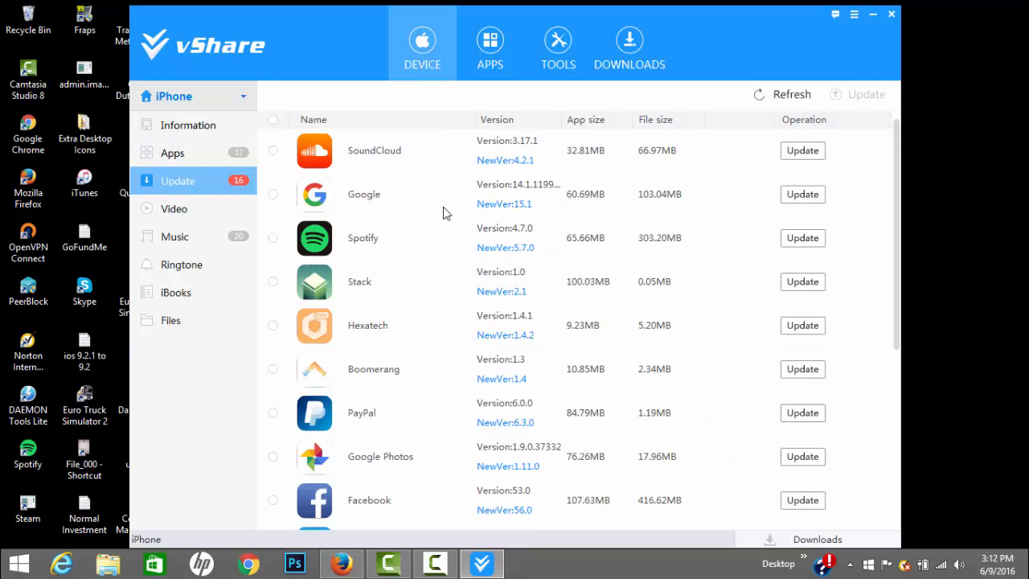
{"action": "left_click", "coordinate": [489, 45]}
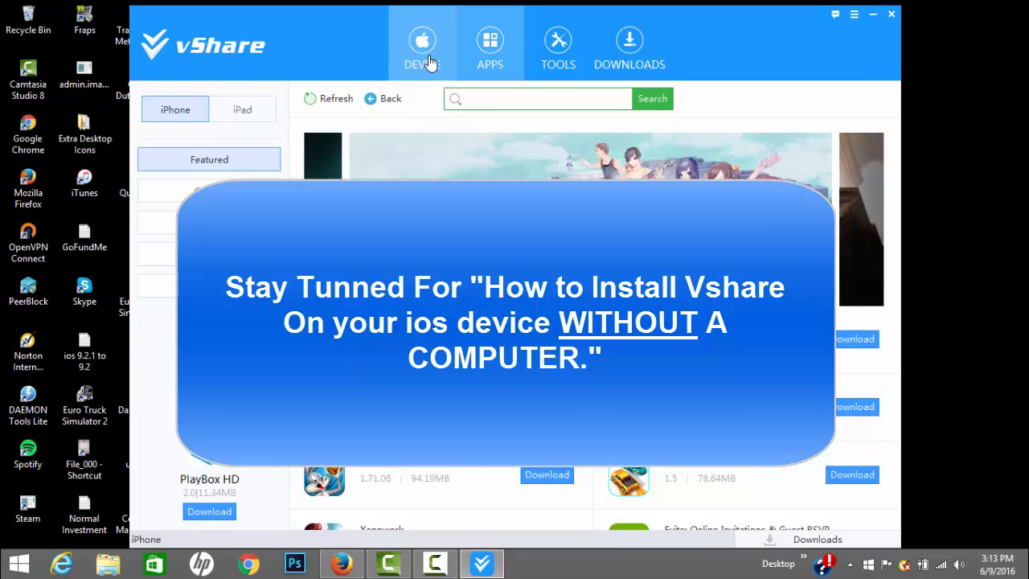
{"action": "left_click", "coordinate": [421, 45]}
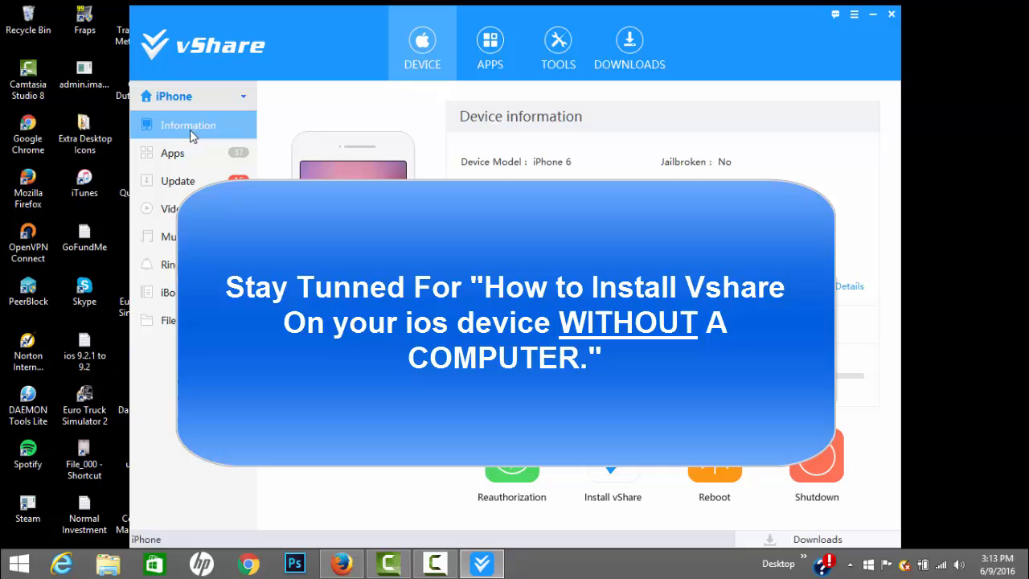